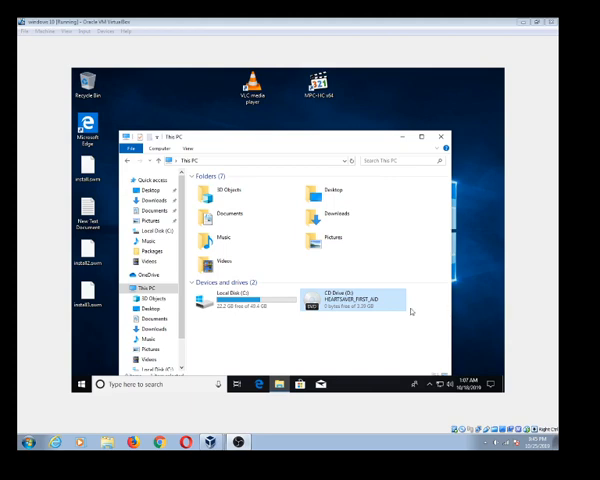
mouse_move(444, 295)
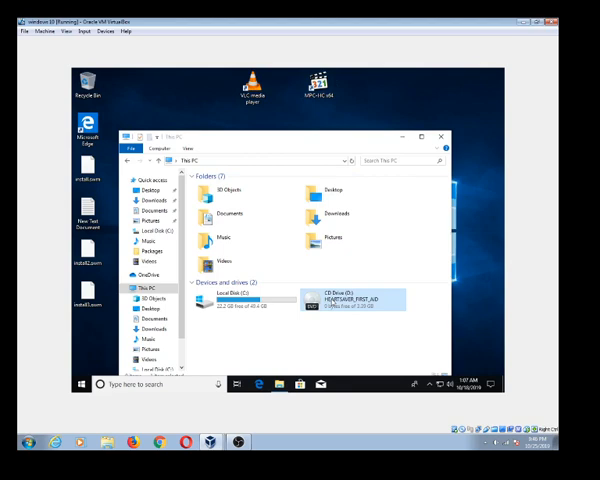
Step: Play the HEARTSAVER_FIRST_AID DVD in drive D: with VLC via the drive's AutoPlay choices
right_click(355, 299)
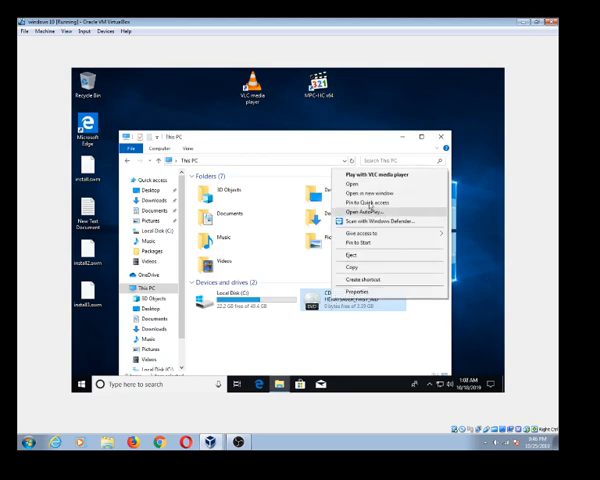
mouse_move(370, 193)
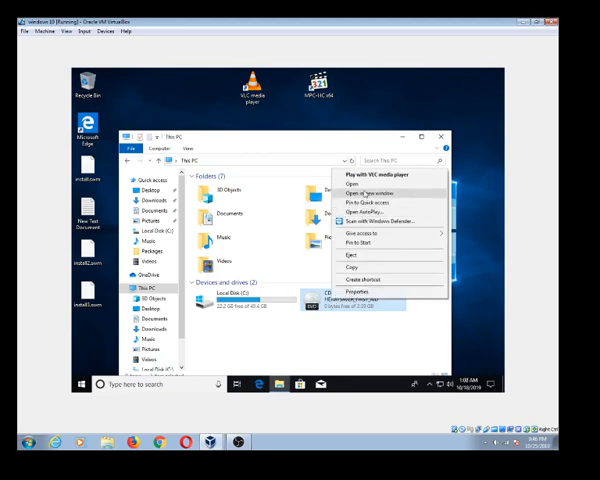
mouse_move(370, 212)
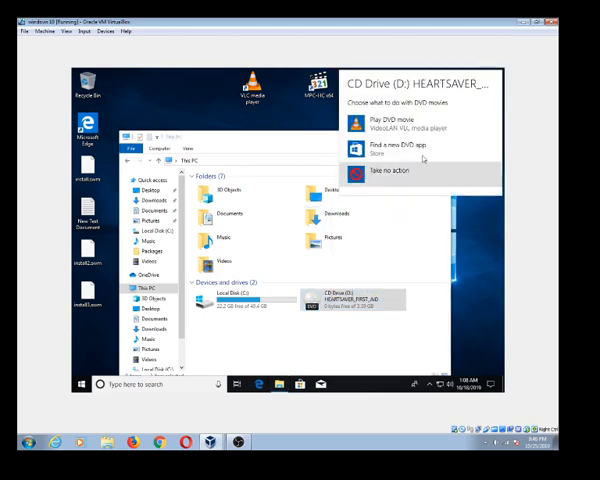
mouse_move(417, 149)
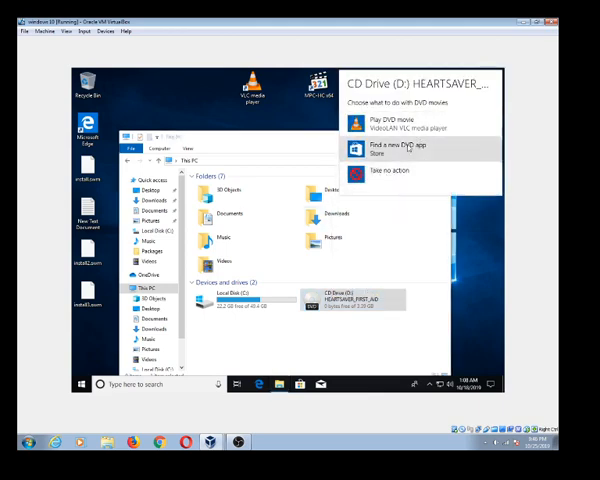
mouse_move(410, 170)
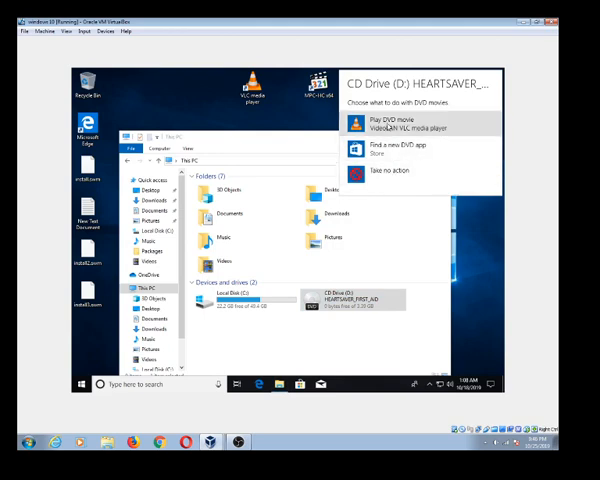
click(406, 125)
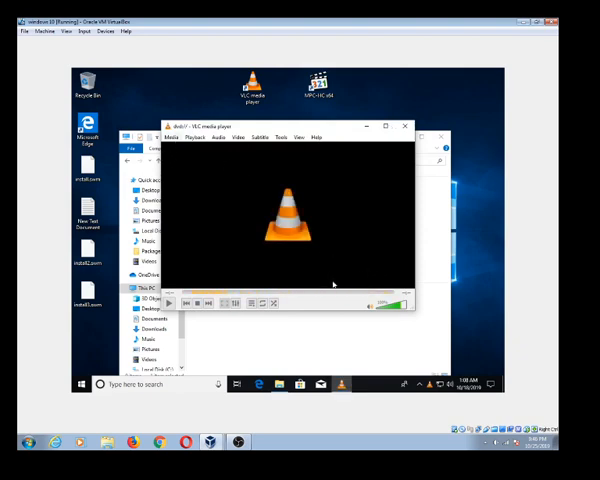
mouse_move(438, 298)
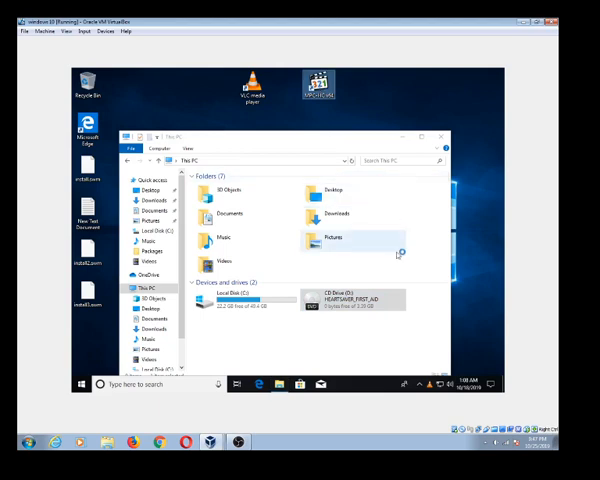
Step: Launch MPC-HC x64 from the desktop and load the HEARTSAVER_FIRST_AID DVD from drive D:
double_click(319, 85)
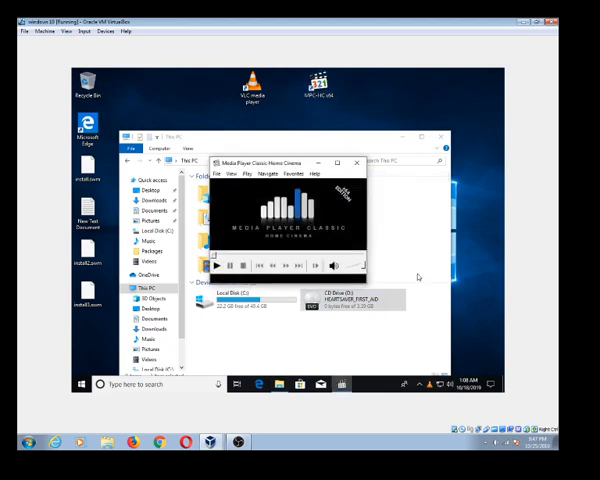
click(355, 300)
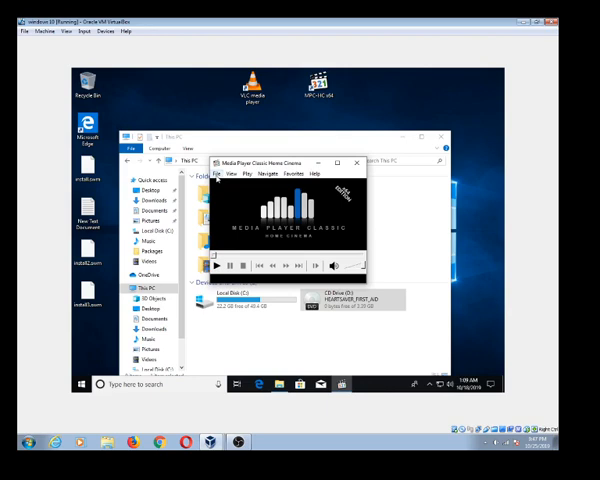
click(233, 176)
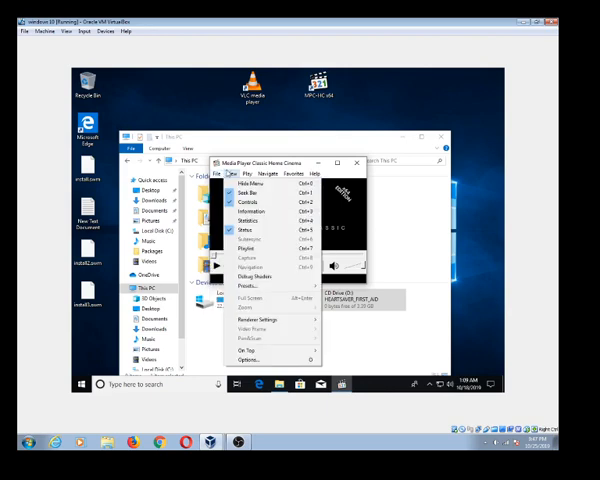
click(222, 176)
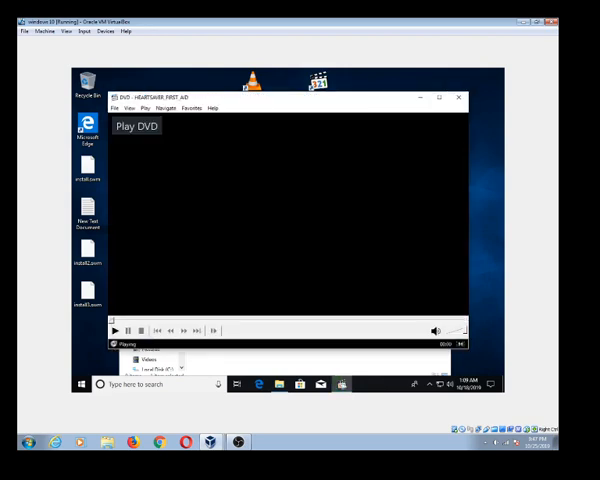
Step: Play the DVD intro, skip forward, and jump to the Heartsaver First Aid title menu via Navigate
click(136, 127)
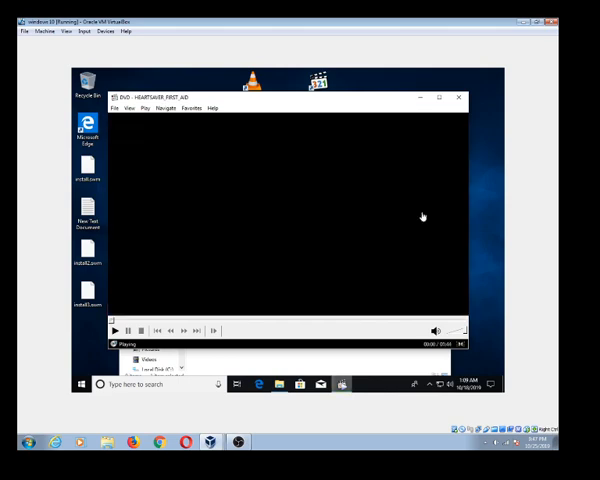
click(114, 331)
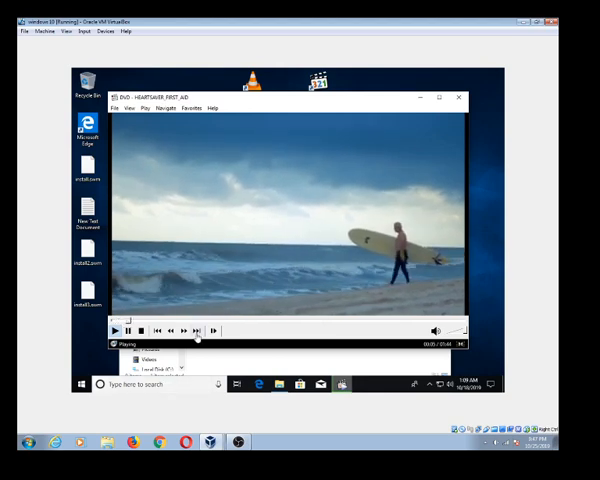
click(197, 331)
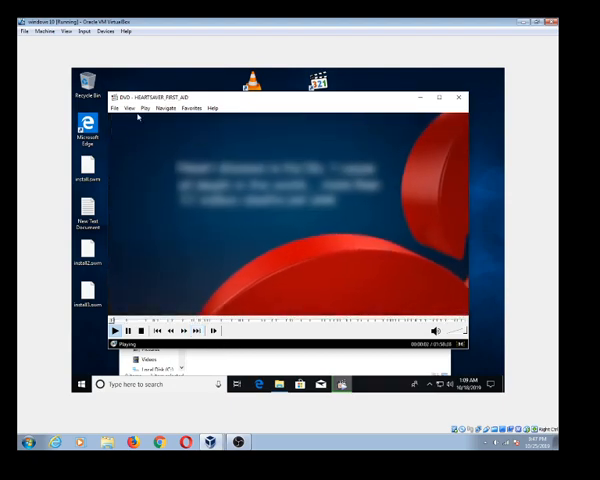
click(164, 108)
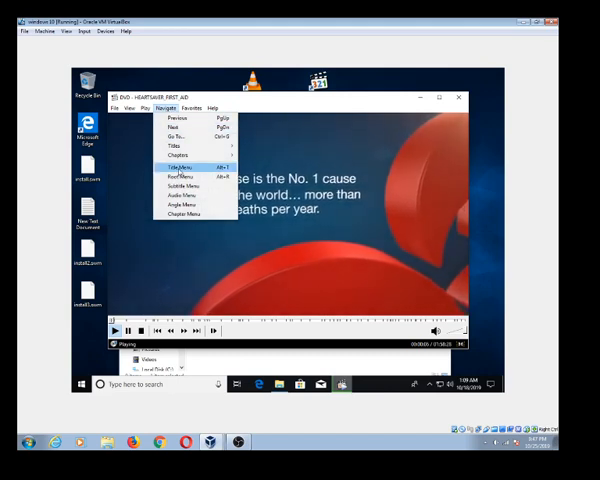
click(168, 166)
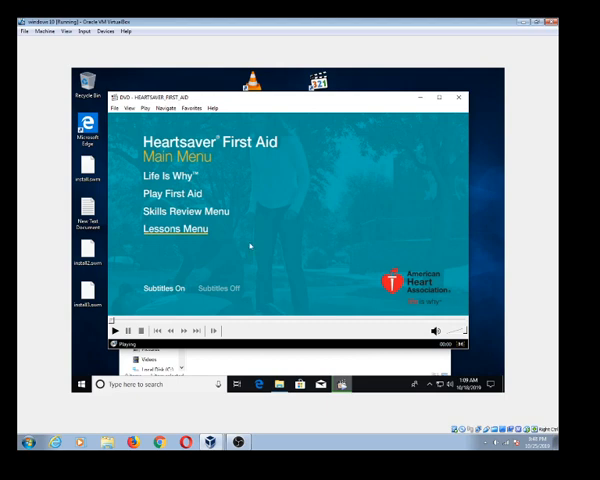
mouse_move(251, 246)
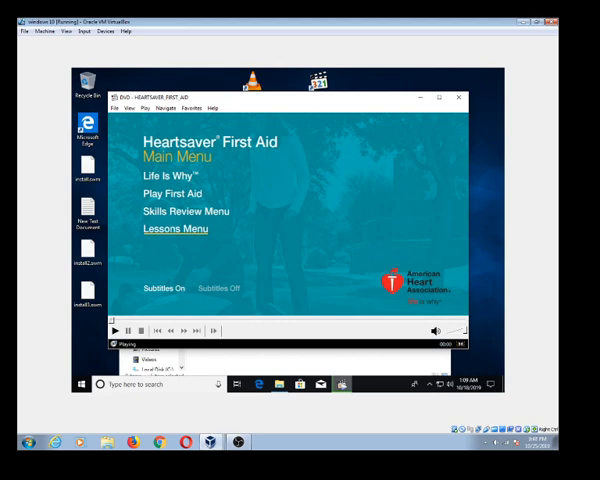
mouse_move(348, 257)
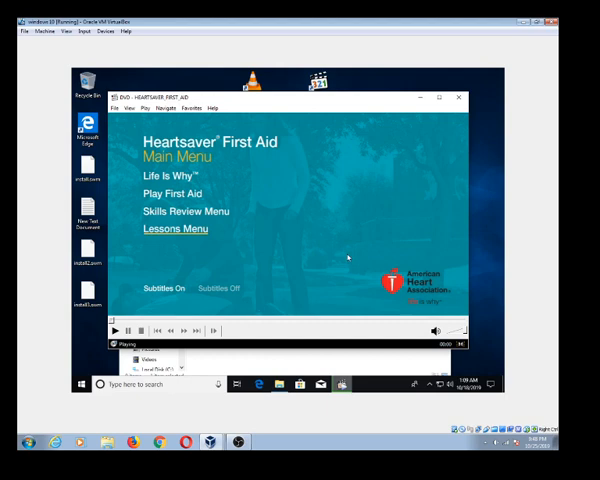
mouse_move(483, 316)
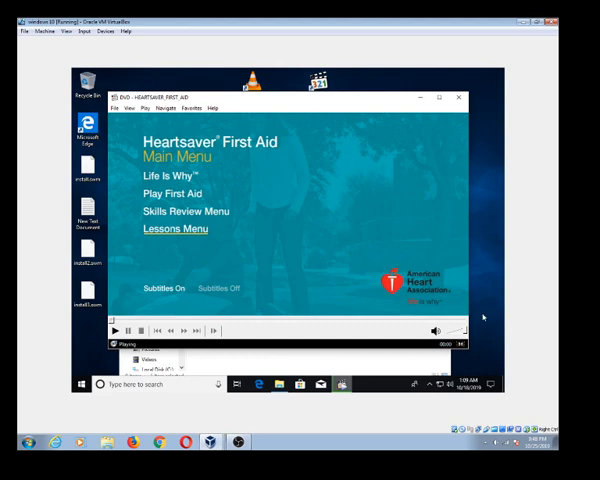